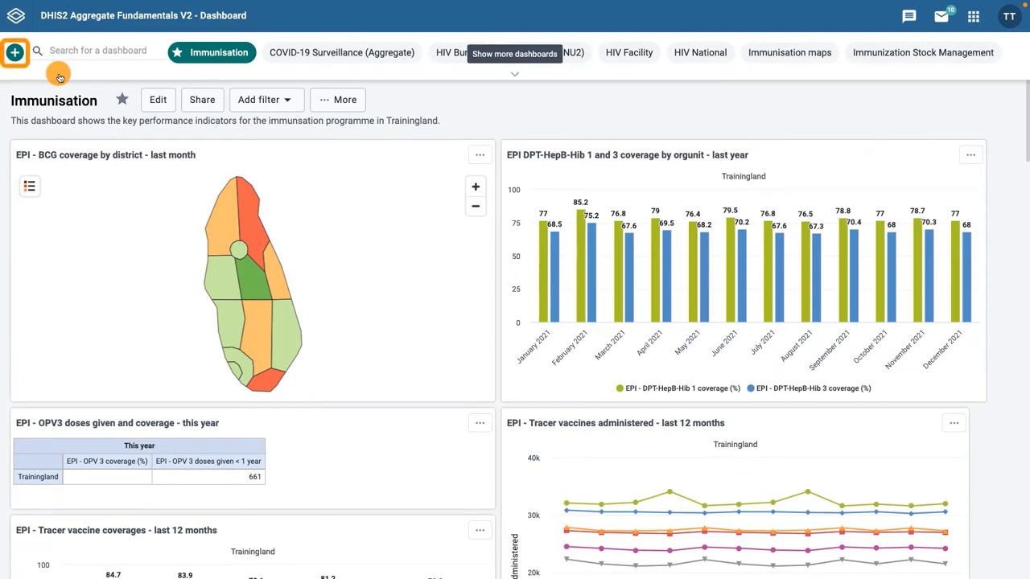
# Step: Create a new, empty dashboard from the + button beside the dashboard search bar
pyautogui.click(16, 51)
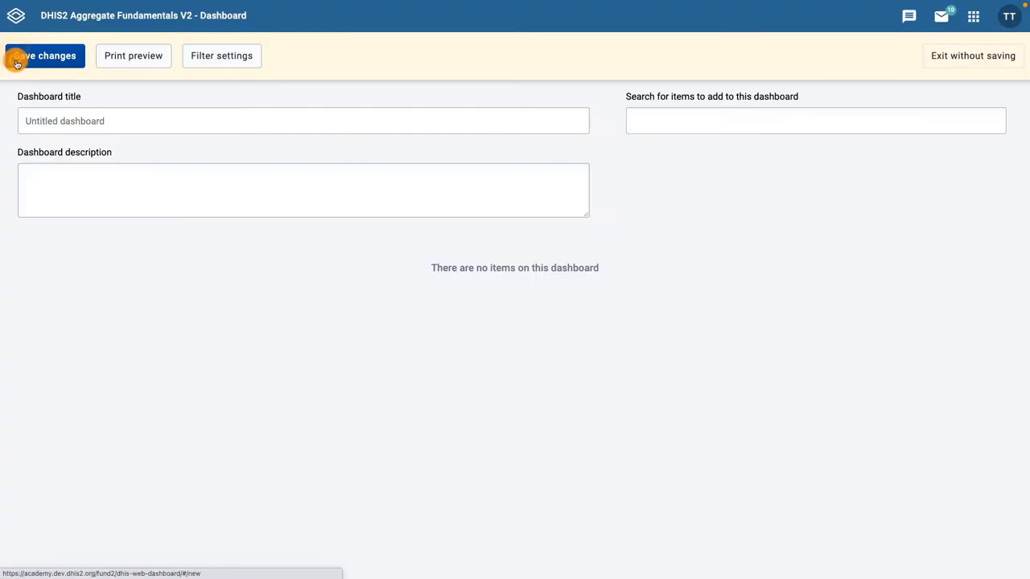
# Step: Title the dashboard 'Immunization Stock Management' and describe it as immunization program stock-management visualizations
pyautogui.click(303, 120)
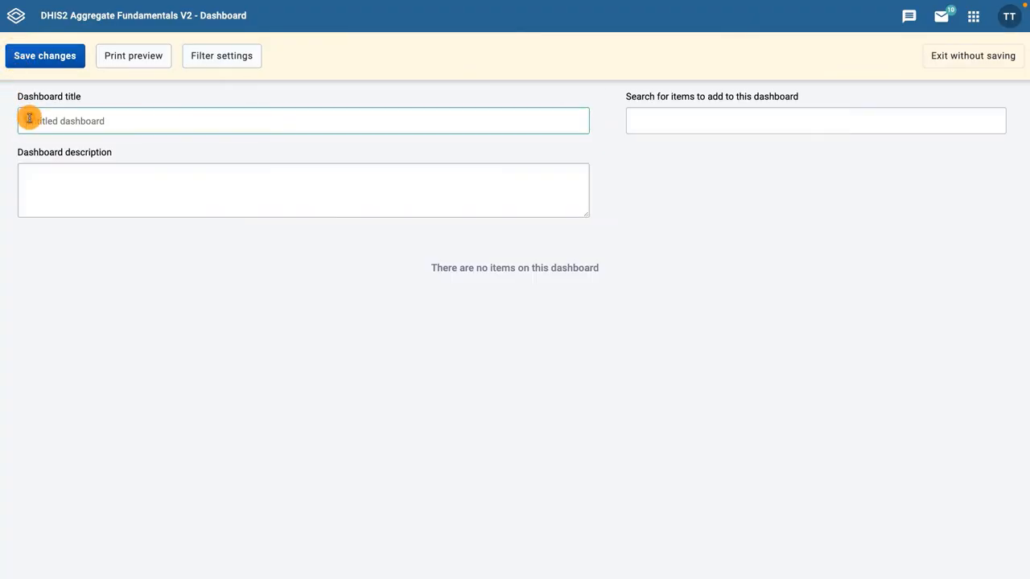
pyautogui.write('Immunization St')
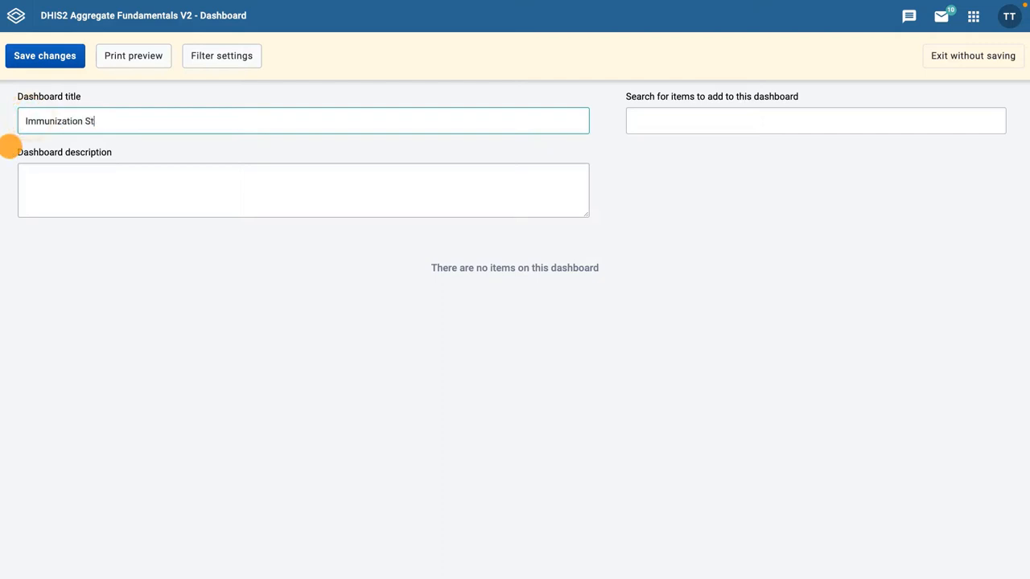
pyautogui.write('ock Management')
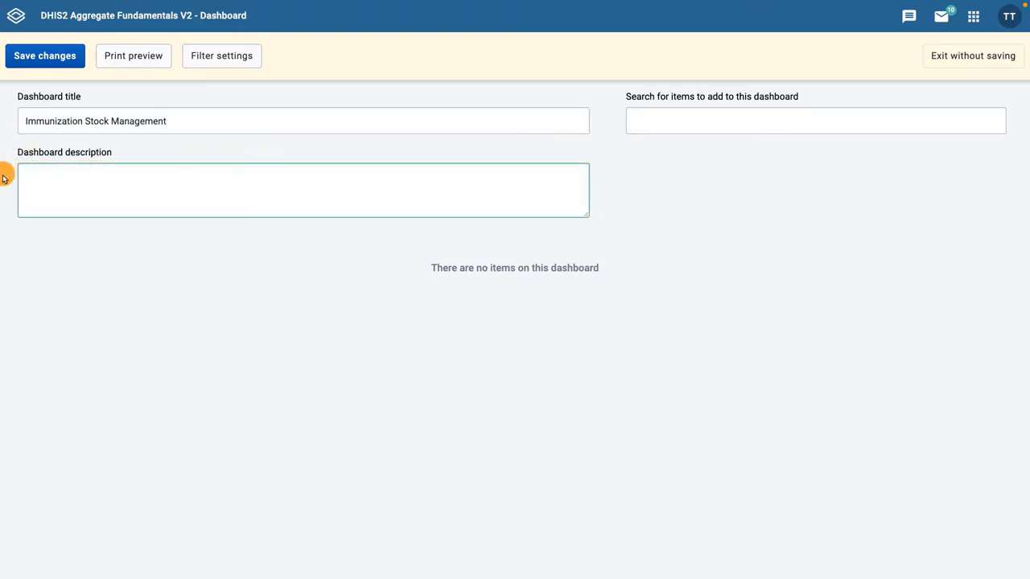
pyautogui.write('Visualizations')
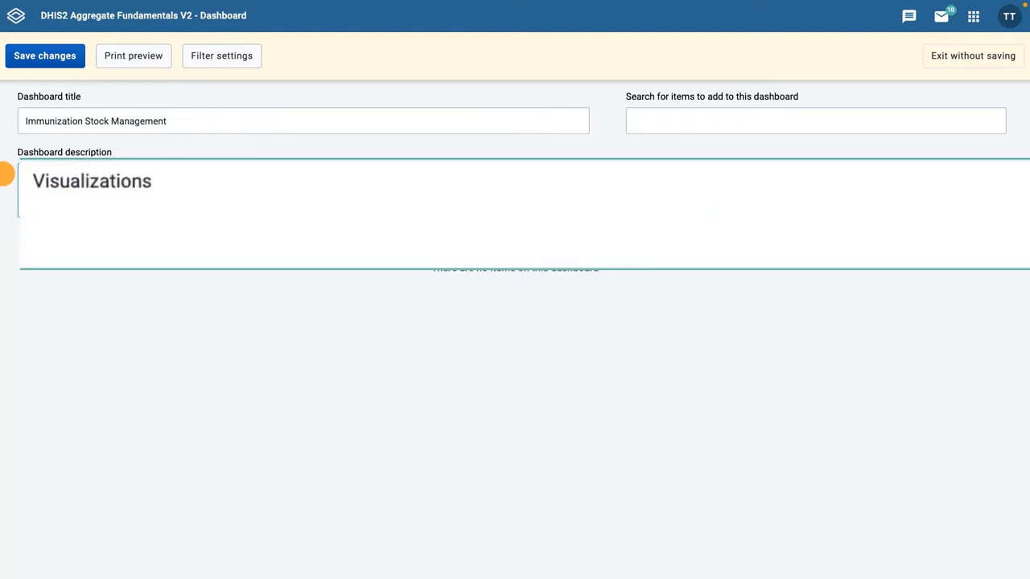
pyautogui.write('for the immunization pro')
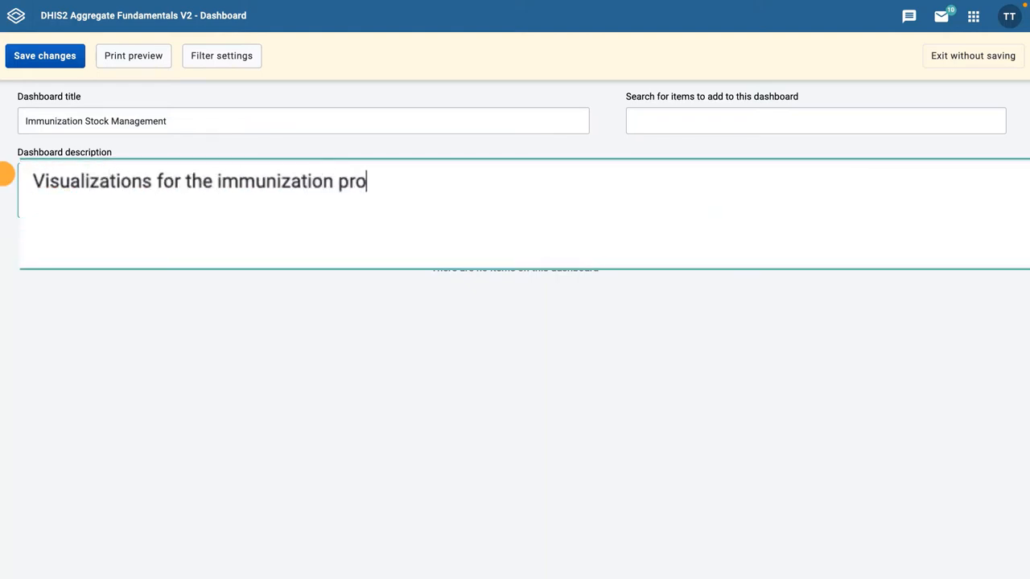
pyautogui.write('gram related to stock management')
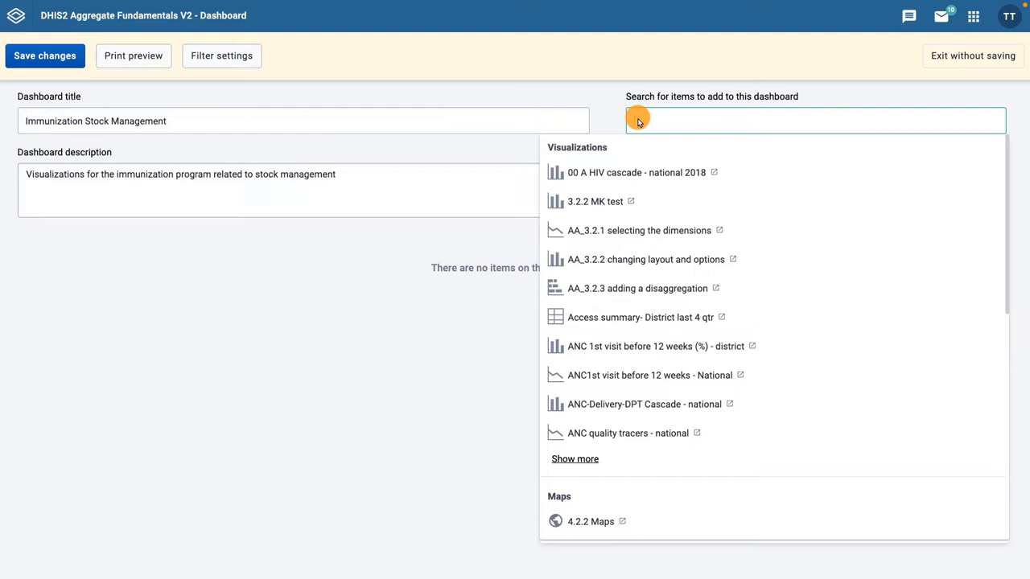
pyautogui.moveTo(752, 135)
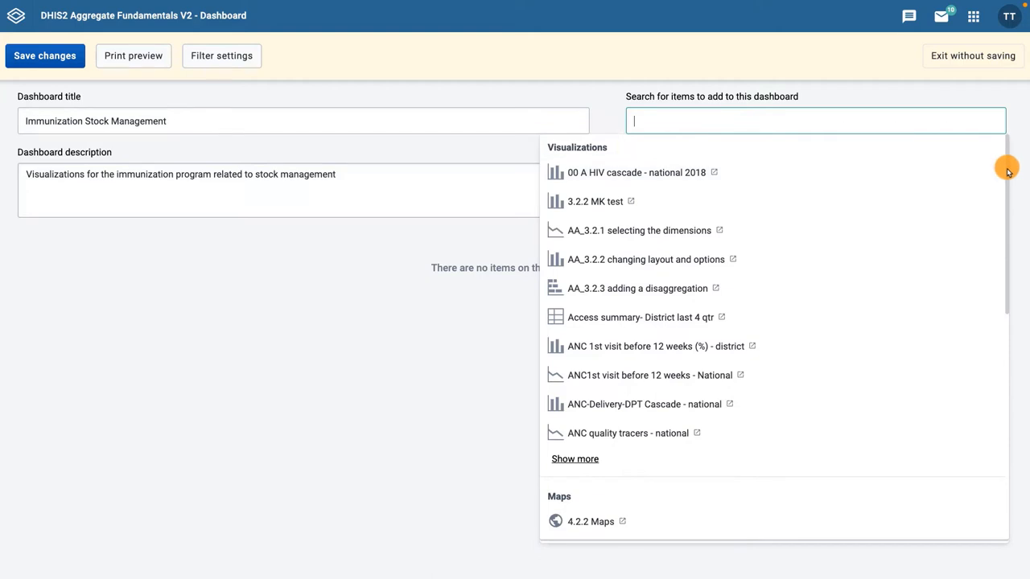
# Step: Scroll through the item search list's categories of visualizations, maps and reports
pyautogui.scroll(-3)
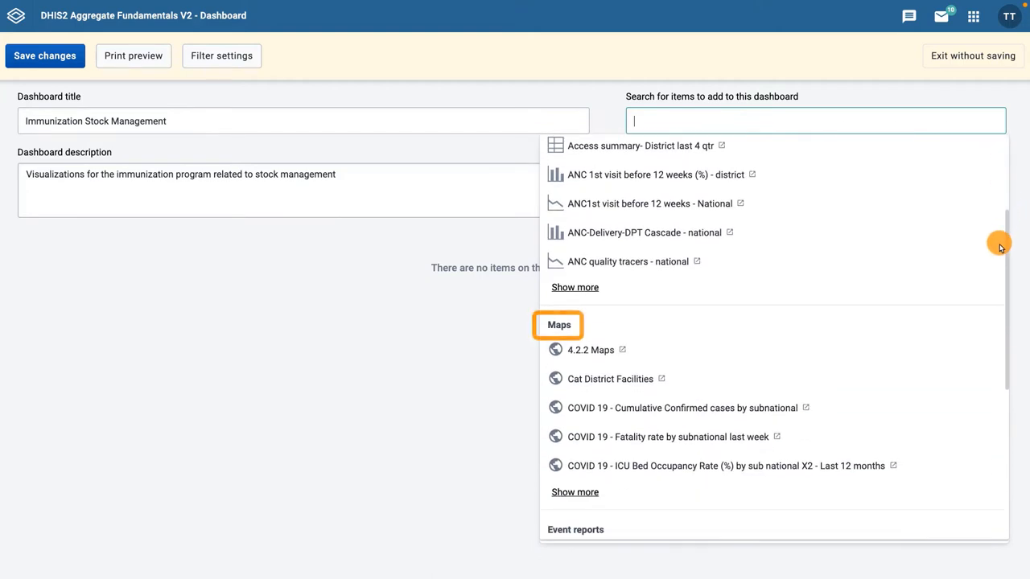
pyautogui.scroll(-3)
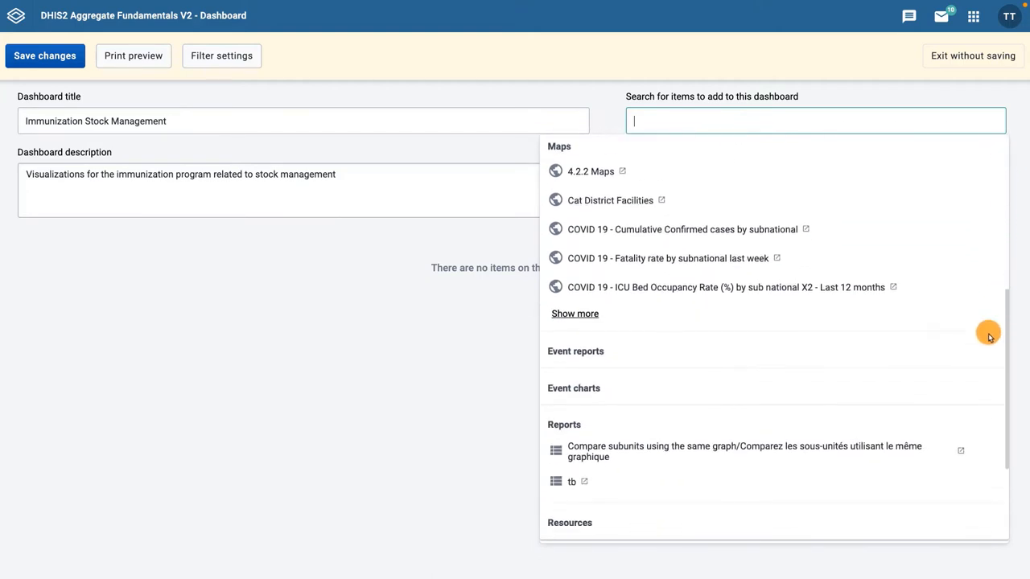
pyautogui.scroll(-3)
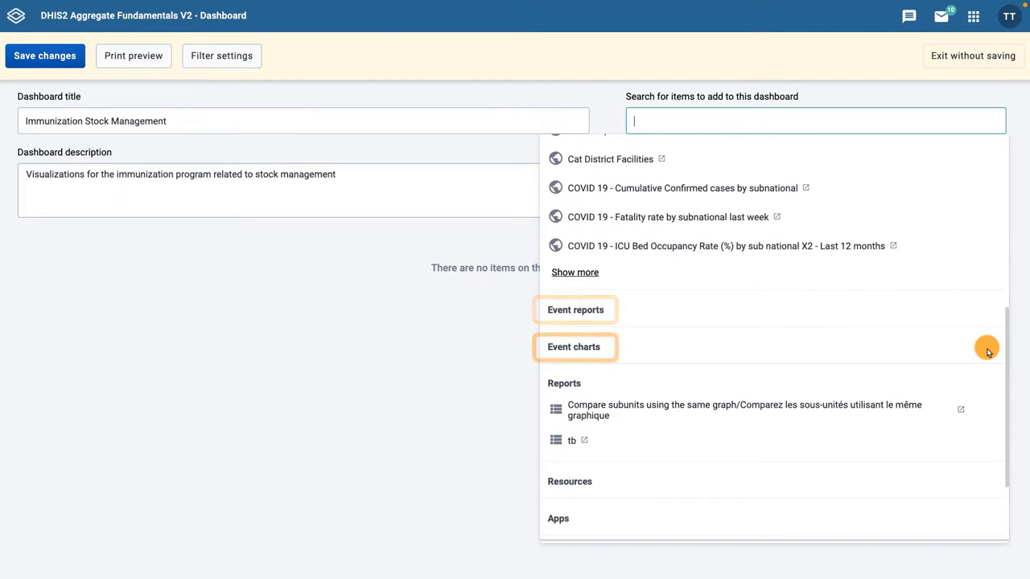
pyautogui.scroll(-3)
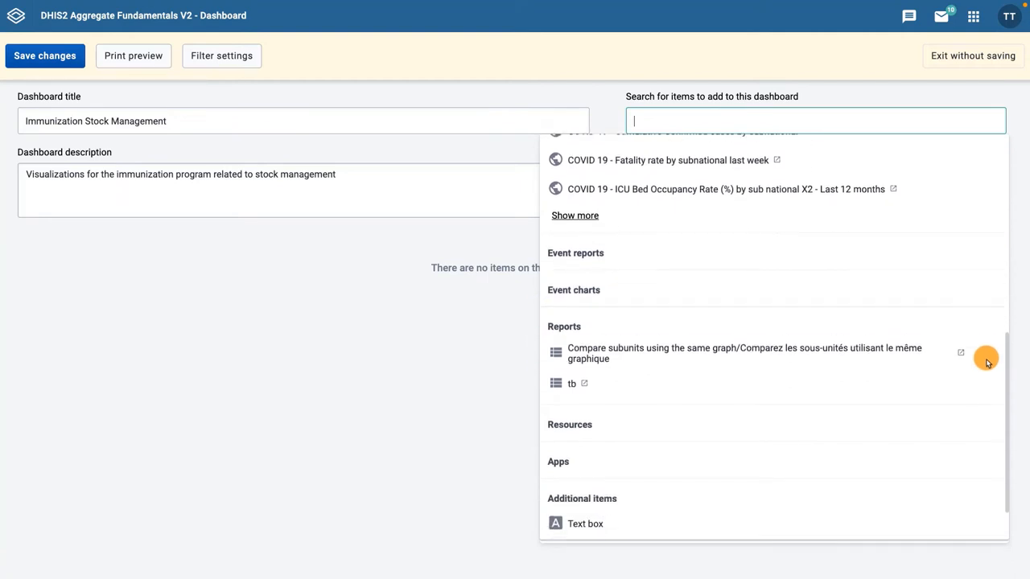
pyautogui.scroll(-3)
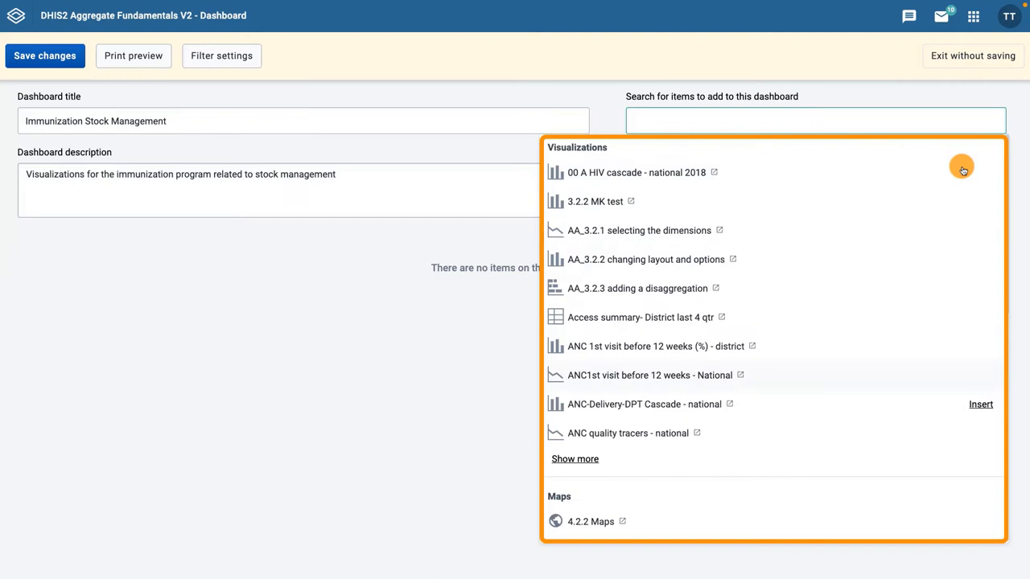
# Step: Filter addable items by 'Stock' and insert the EPI - BCG stock-outs item
pyautogui.click(575, 459)
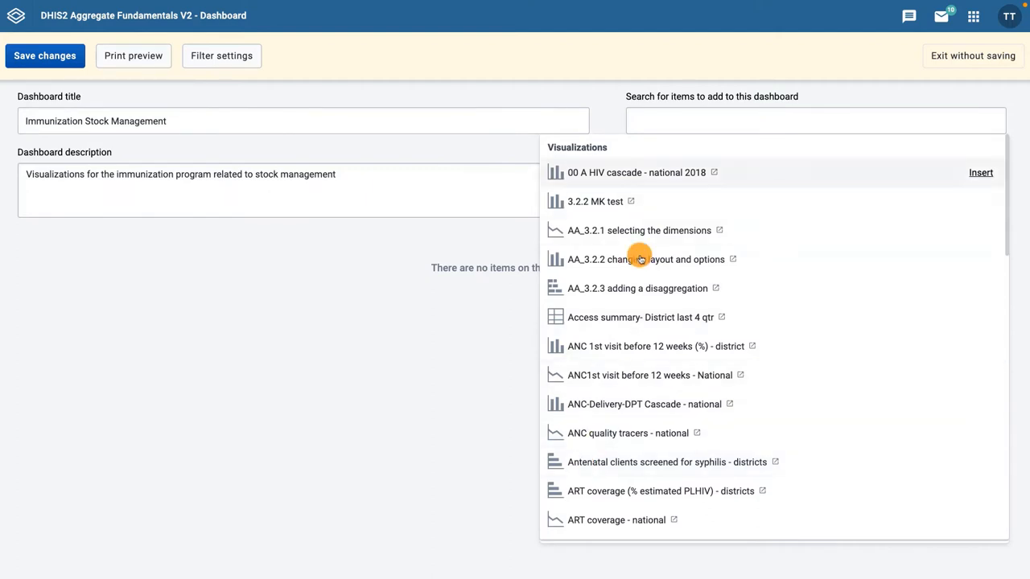
pyautogui.write('S')
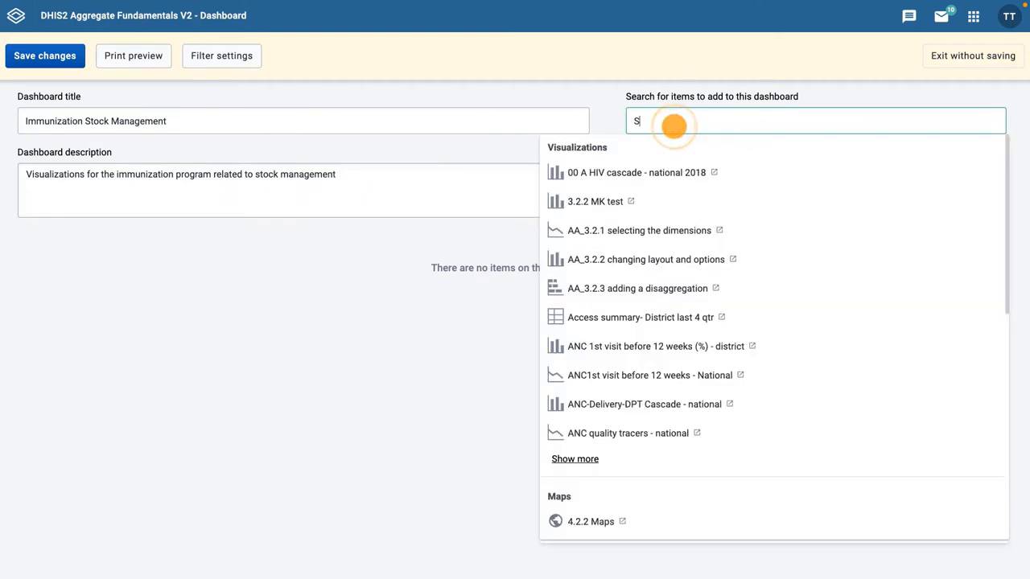
pyautogui.write('tock')
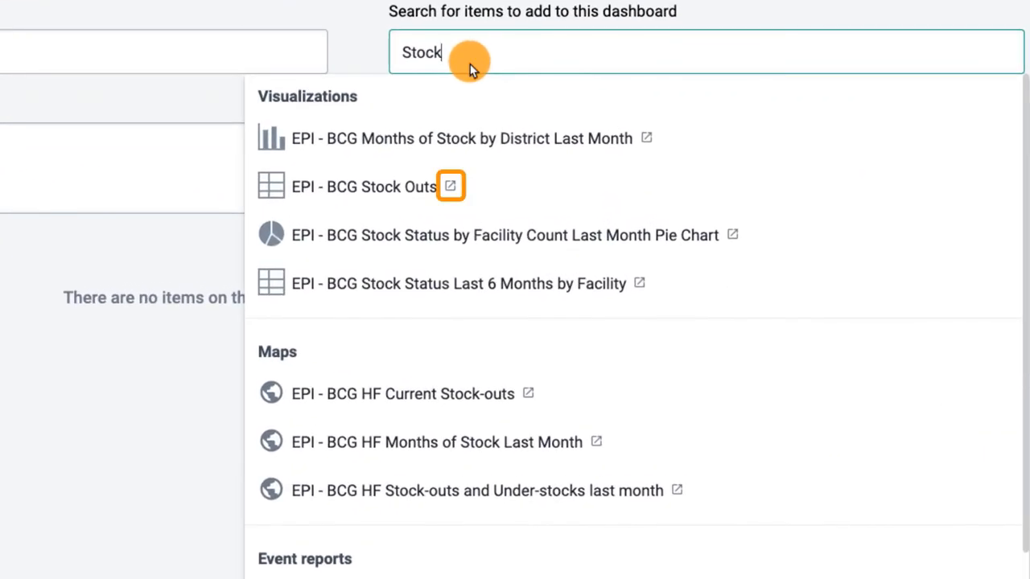
pyautogui.moveTo(453, 186)
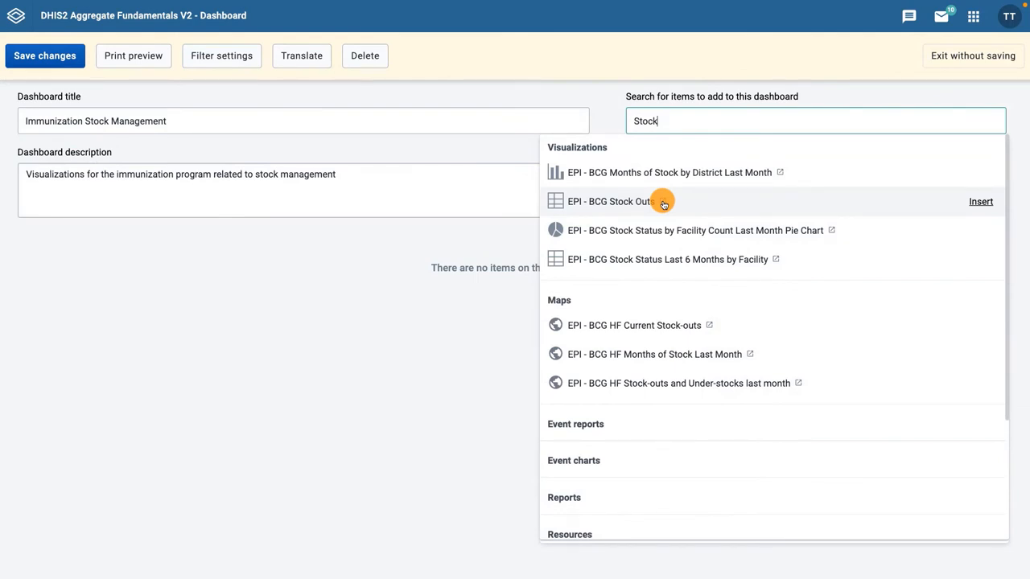
pyautogui.moveTo(650, 383)
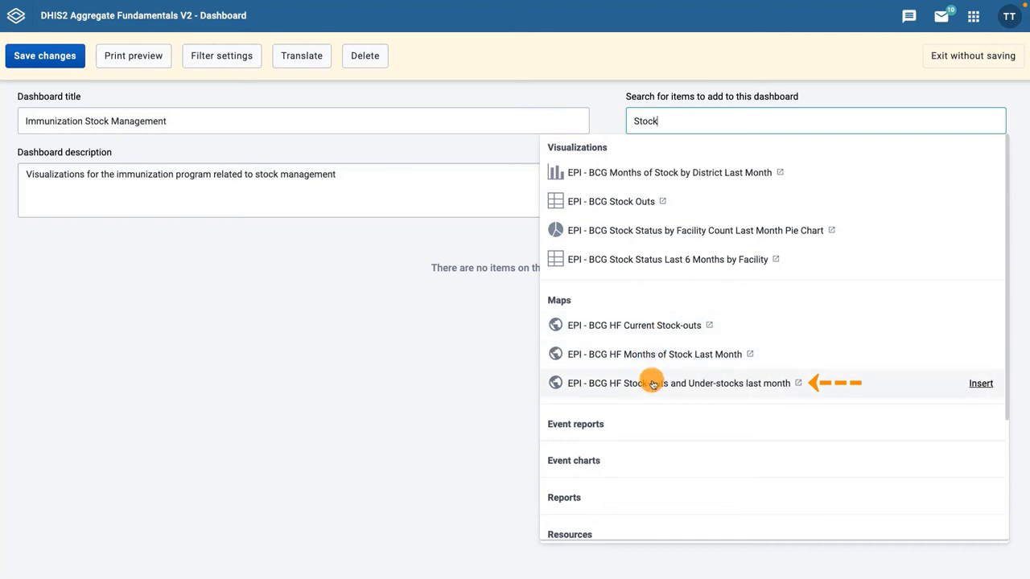
pyautogui.click(980, 382)
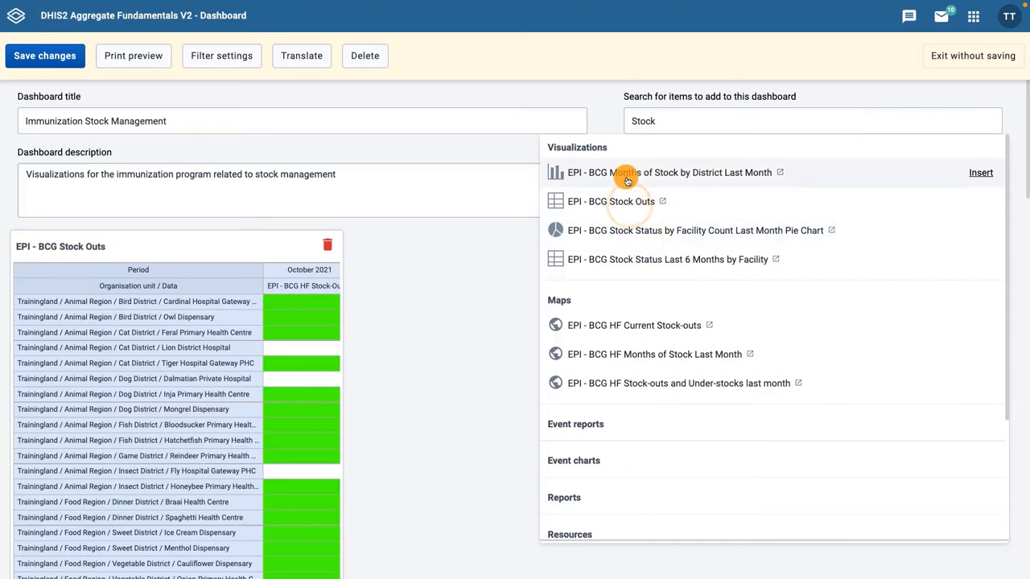
# Step: Insert the 'EPI - BCG Months of Stock by District Last Month' chart and resize the facility stock status table
pyautogui.click(982, 173)
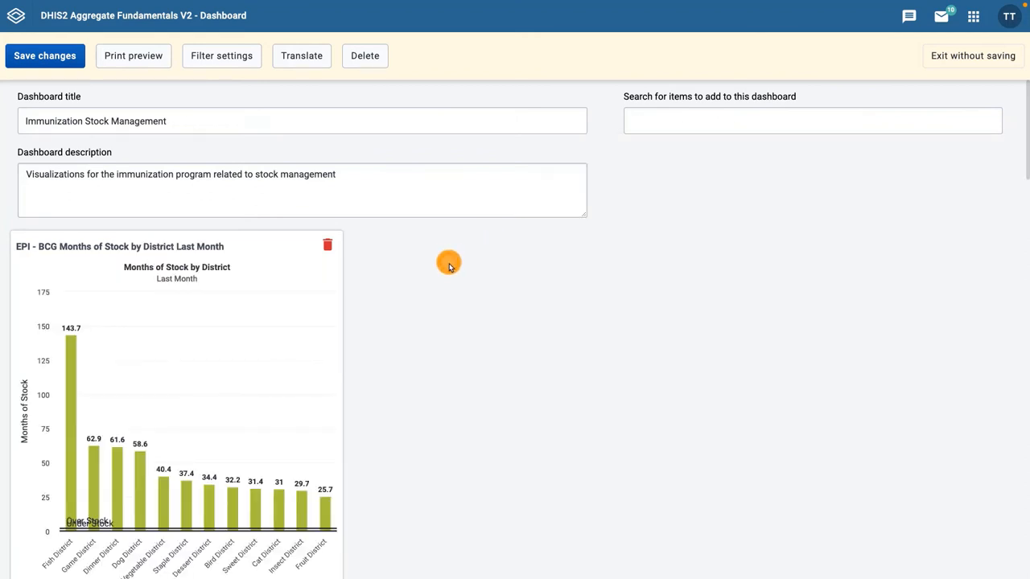
pyautogui.scroll(-3)
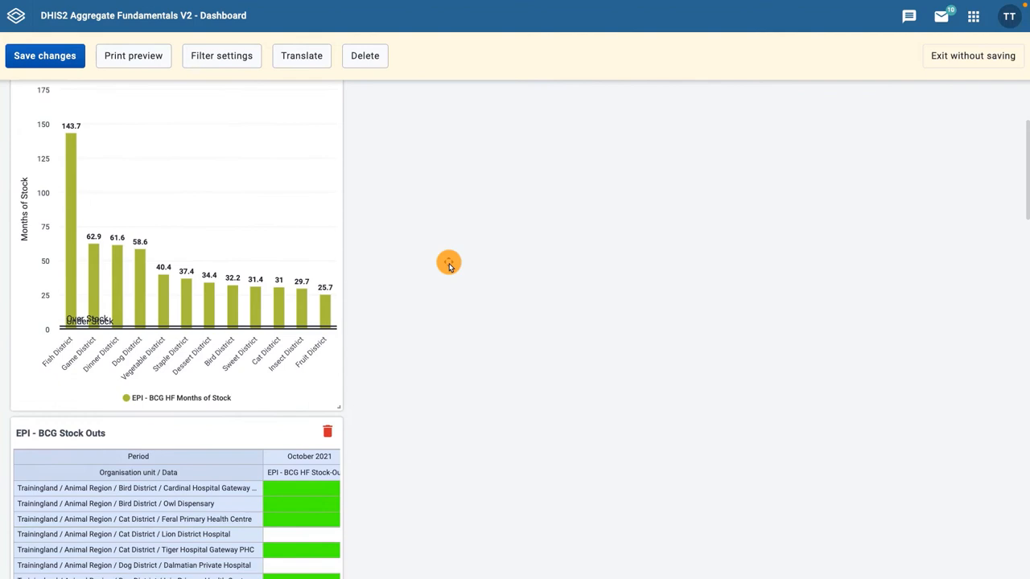
pyautogui.scroll(-3)
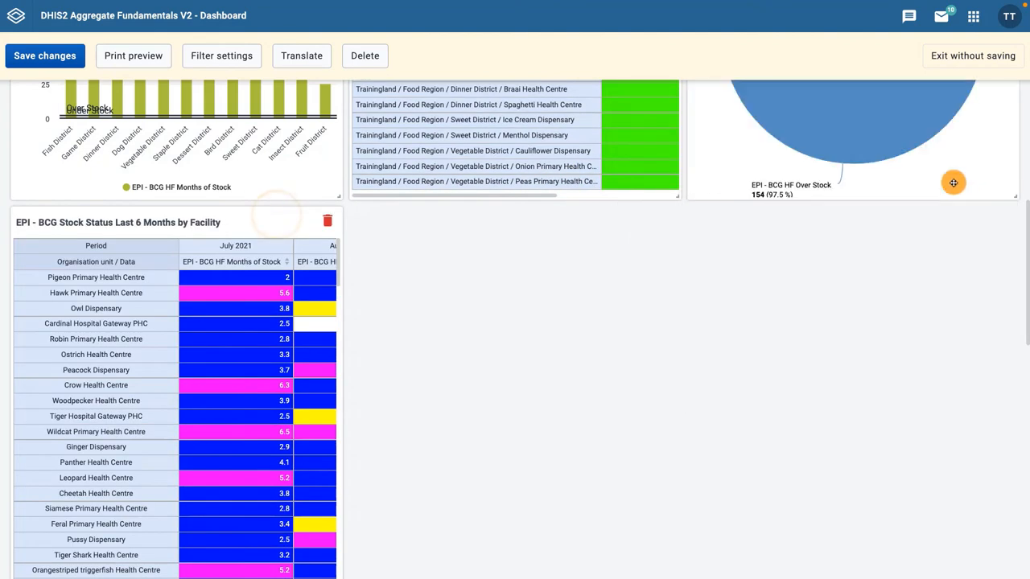
pyautogui.scroll(-3)
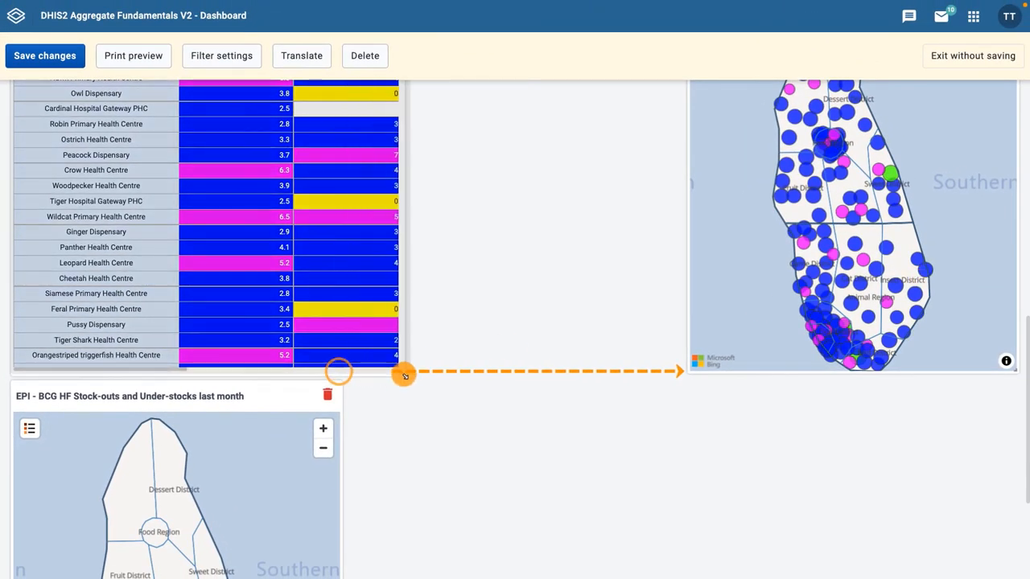
pyautogui.moveTo(402, 376); pyautogui.dragTo(684, 378)
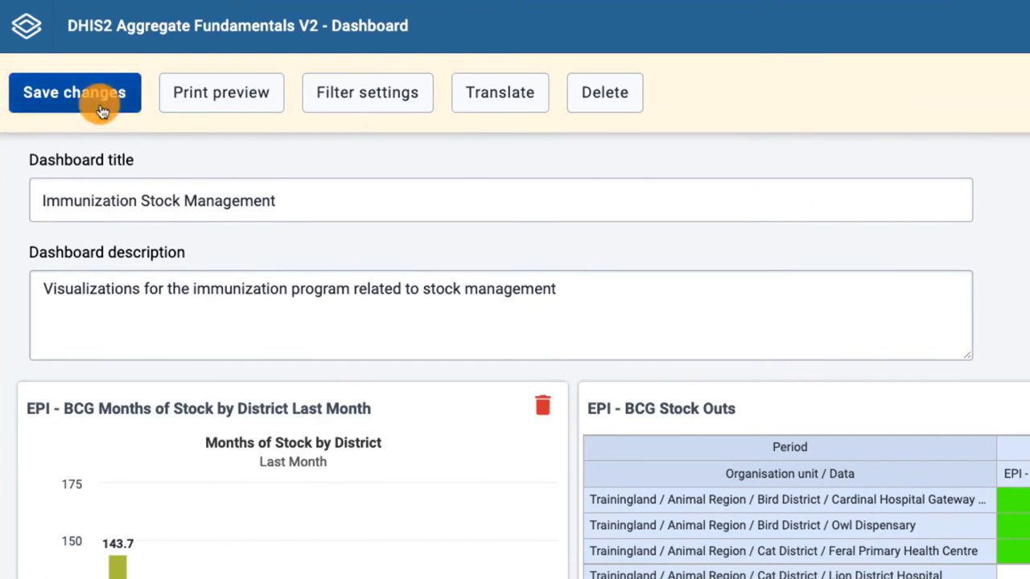
# Step: Save the dashboard and bring up its sharing settings
pyautogui.click(74, 91)
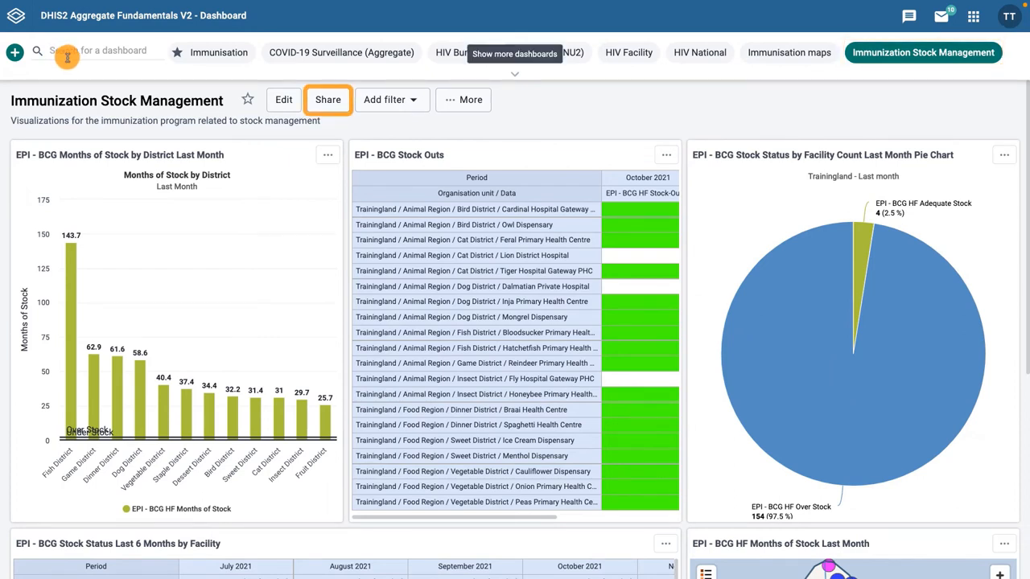
pyautogui.click(328, 100)
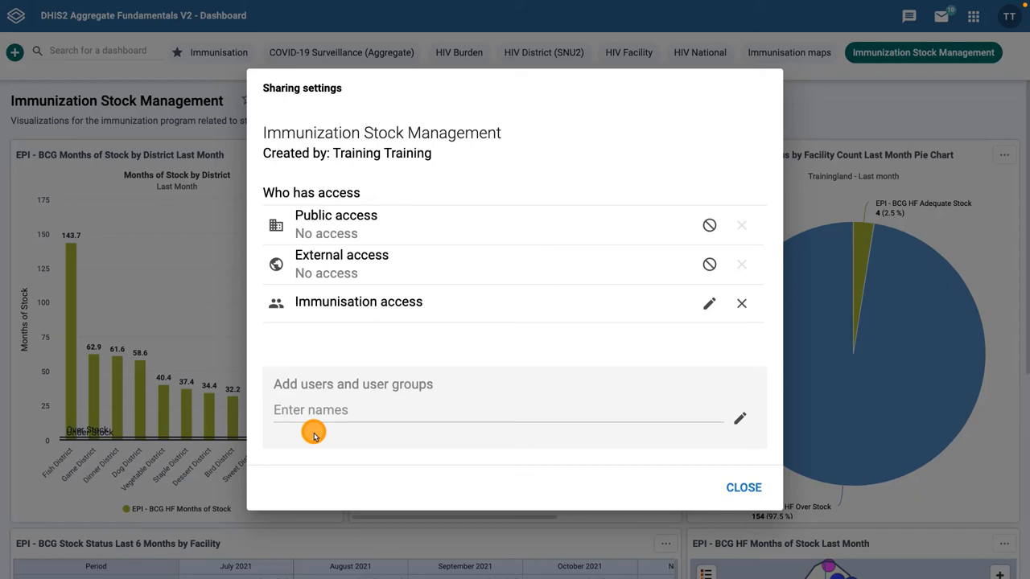
pyautogui.moveTo(708, 304)
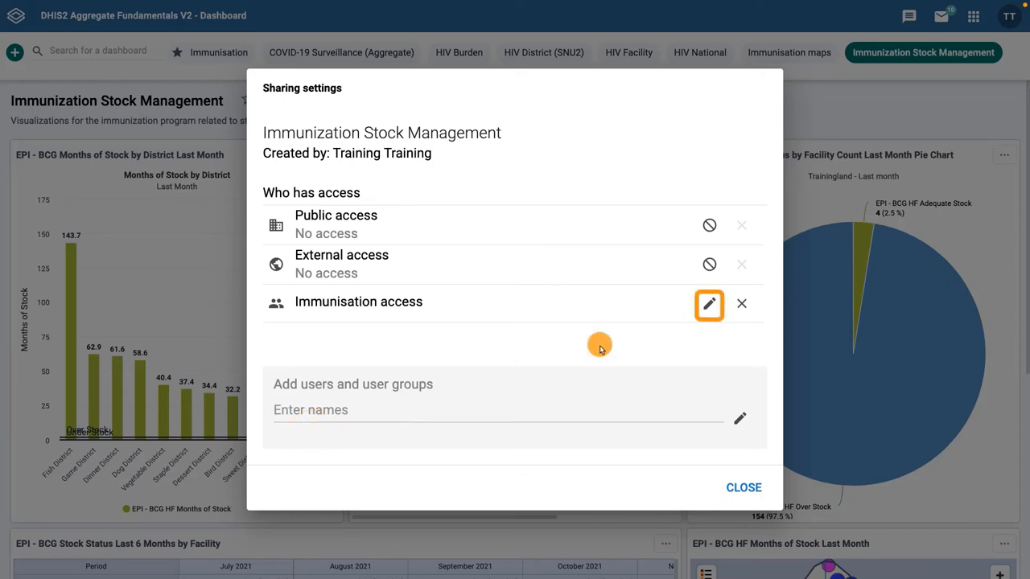
# Step: Set the Immunisation access group to 'Can view only' and close the sharing settings
pyautogui.click(708, 304)
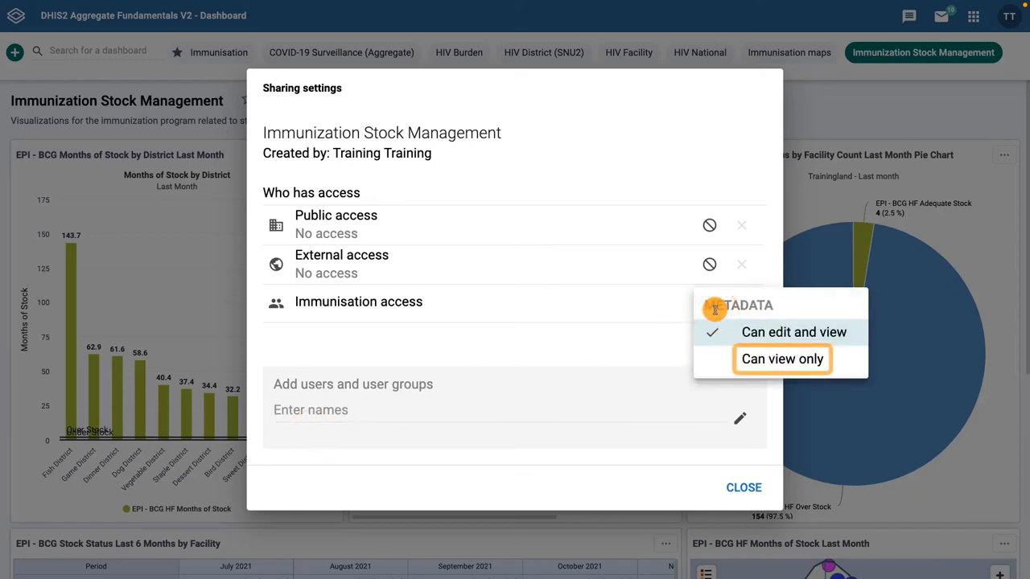
pyautogui.click(782, 358)
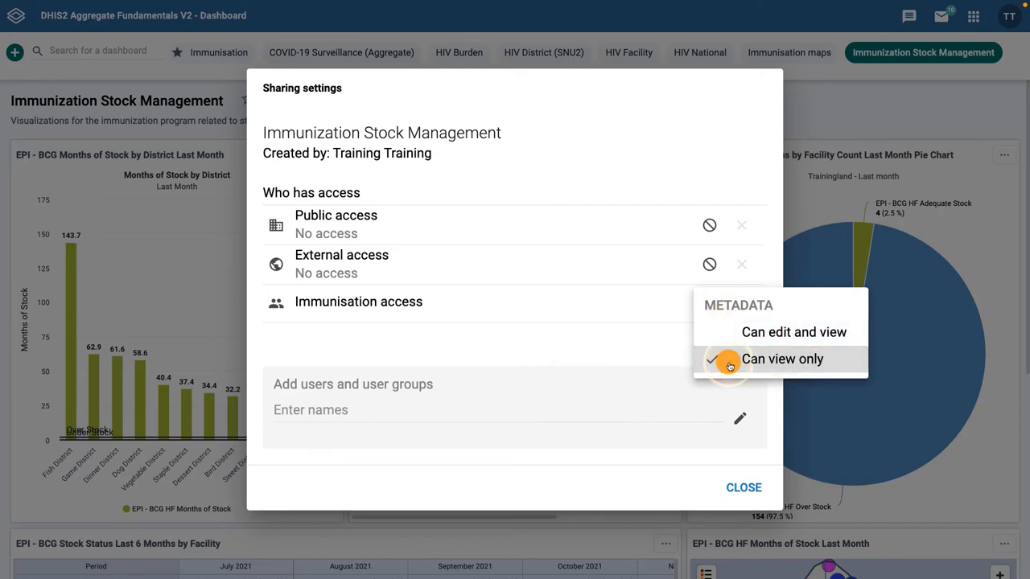
pyautogui.click(742, 487)
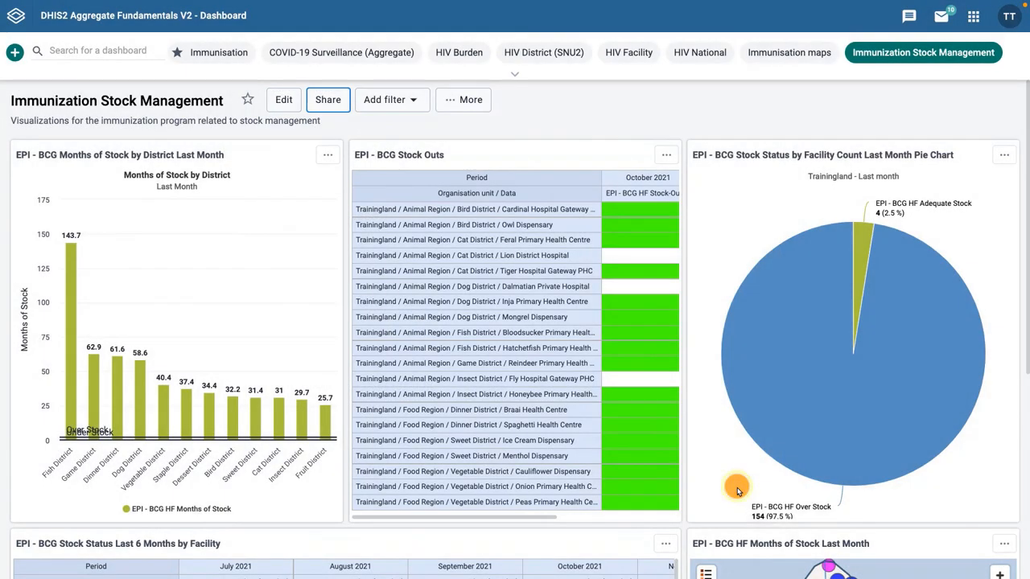